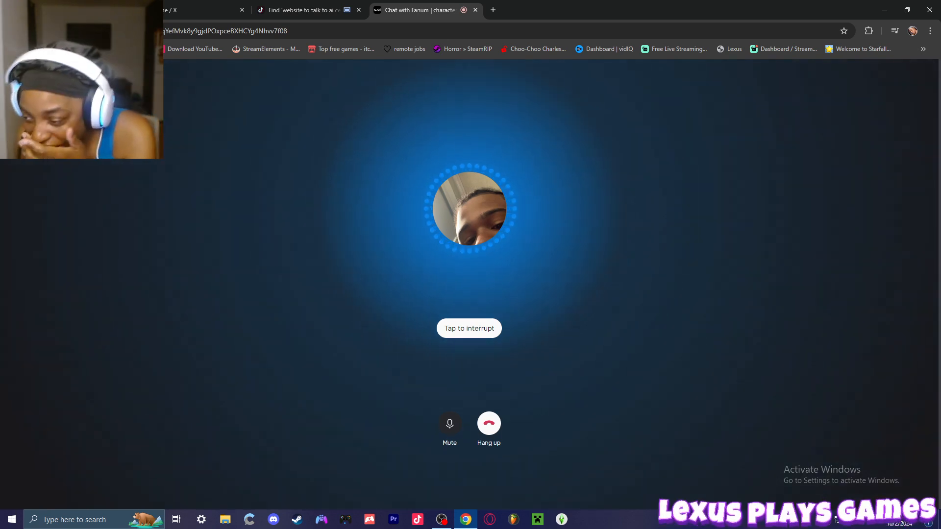
Start the voice call with Farnum and let the character speak.
click(468, 328)
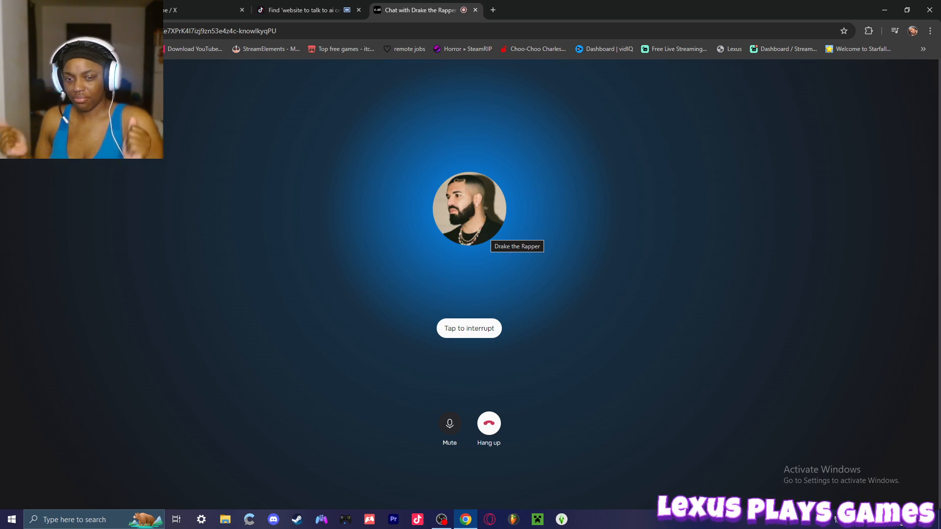
Start the voice call with Drake the Rapper.
click(468, 329)
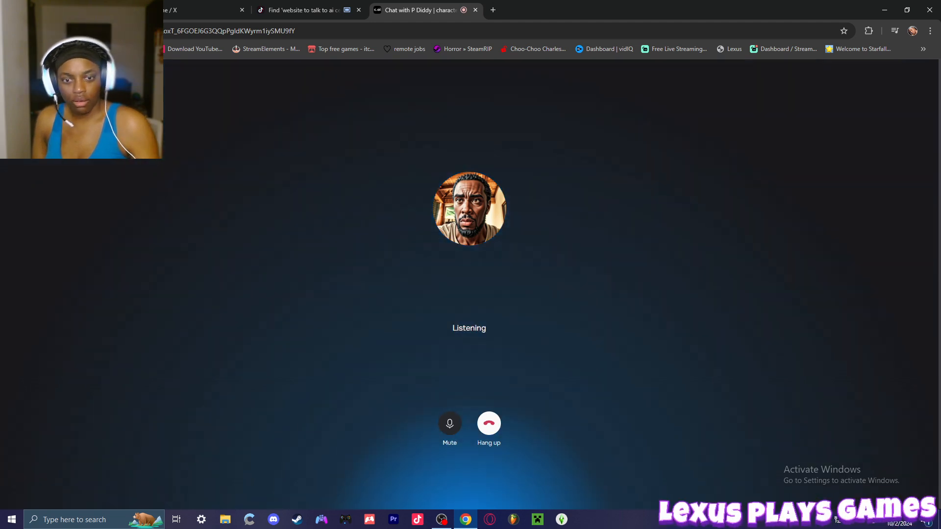
Hang up the P Diddy call so the Ice Spice call can begin.
click(489, 423)
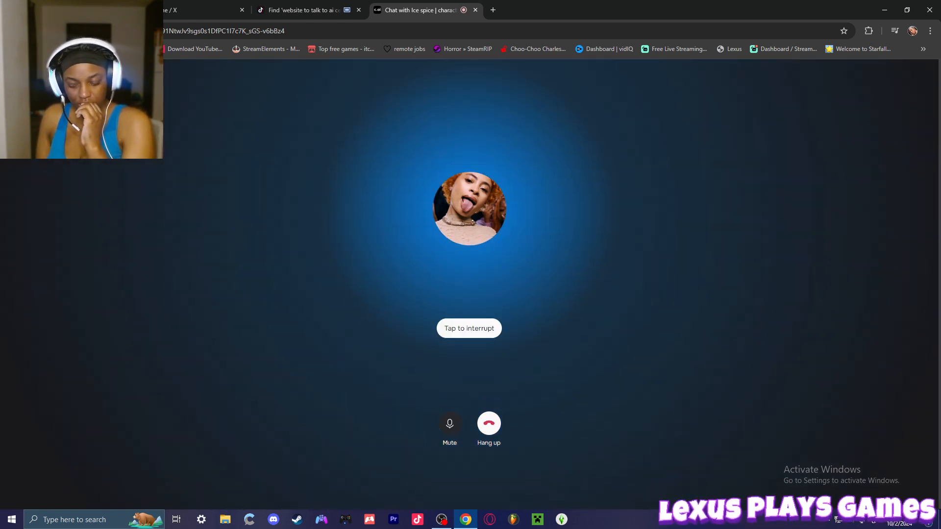
Start the Ice Spice voice call and keep it going while she talks.
click(469, 328)
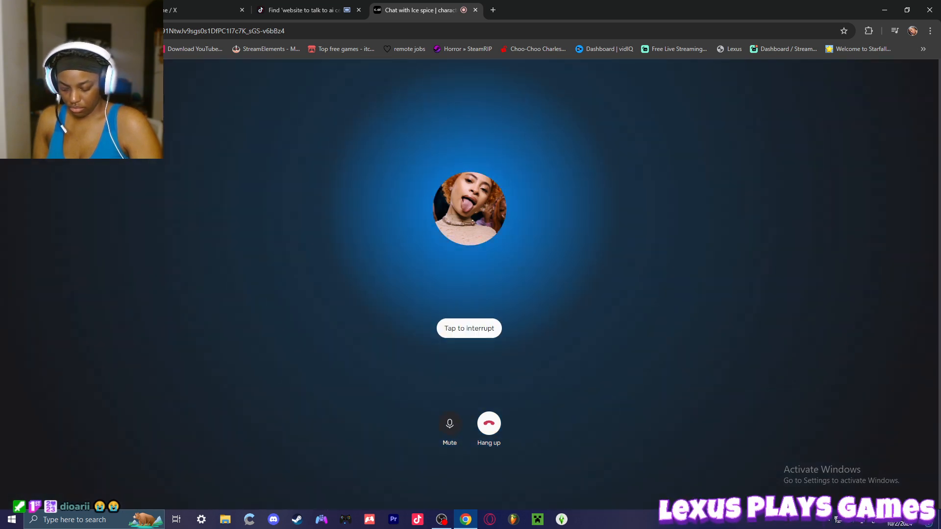
click(469, 329)
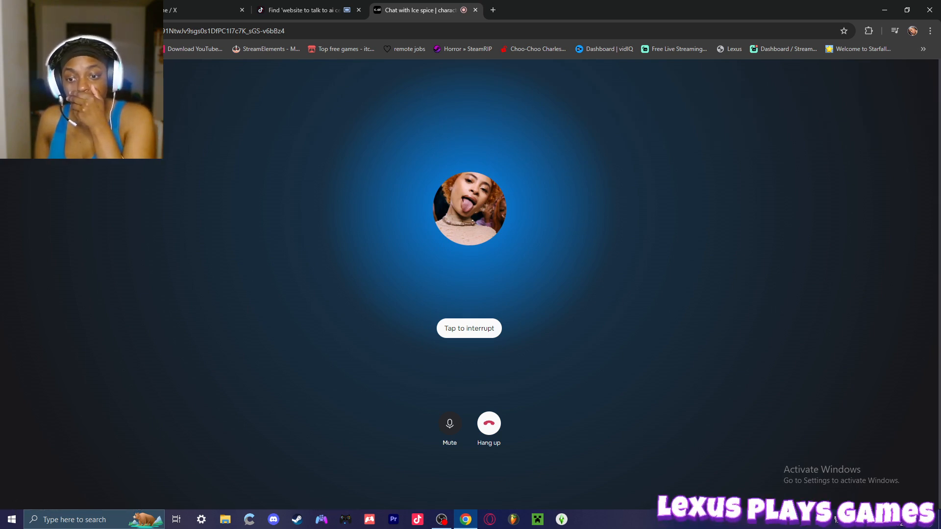
click(468, 328)
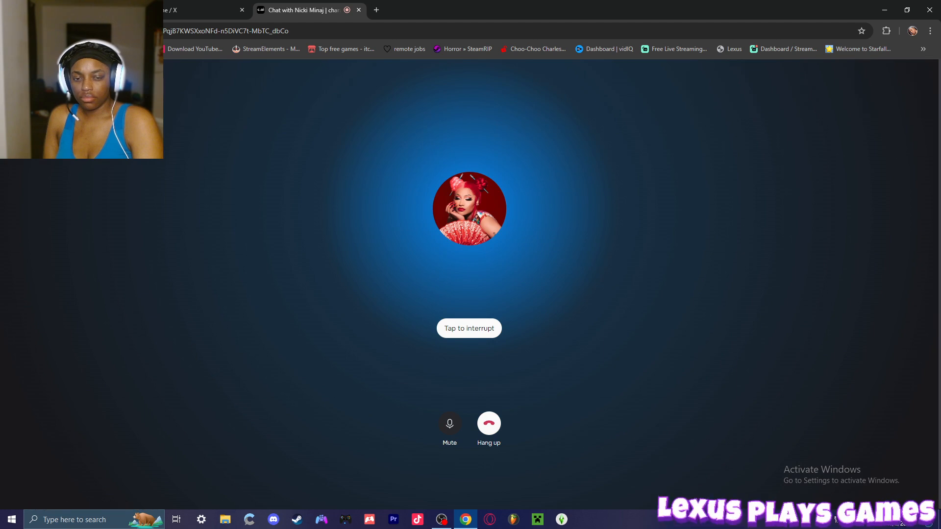
Start the Nicki Minaj voice call and let her keep talking.
click(469, 329)
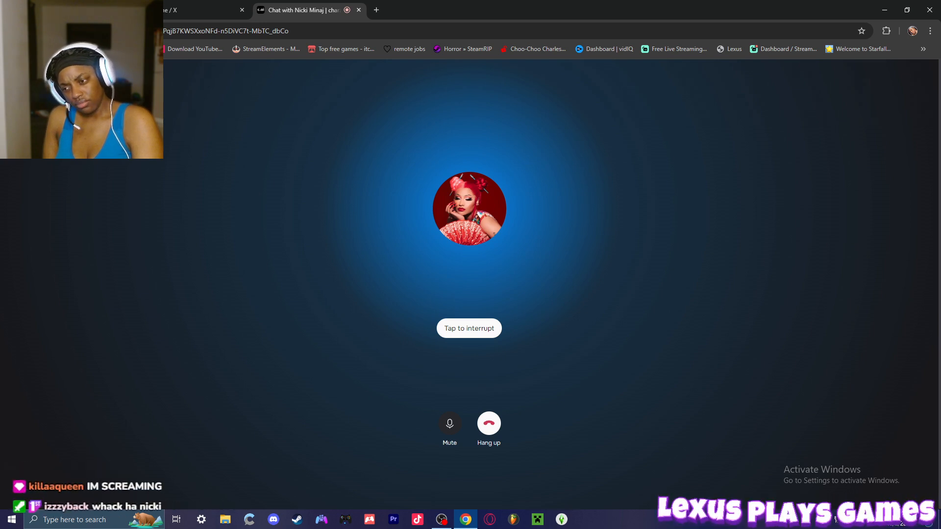
click(468, 328)
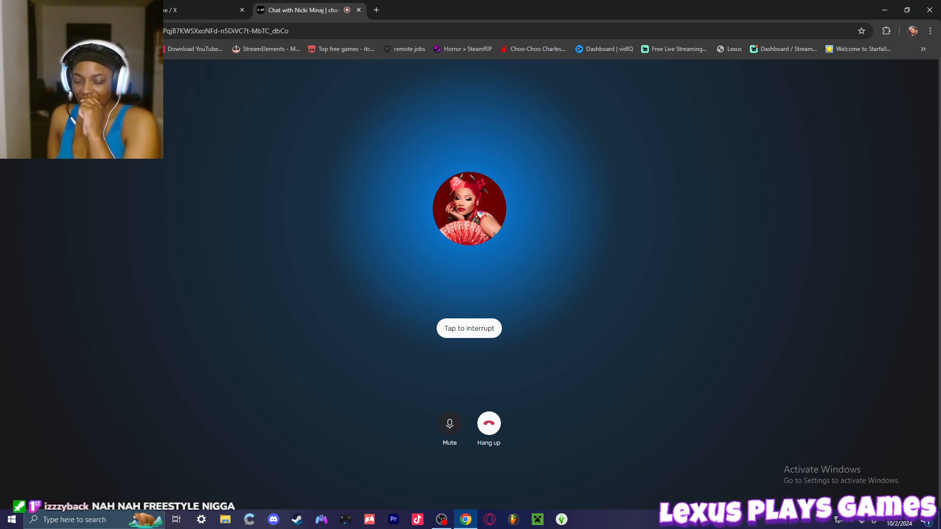
click(469, 328)
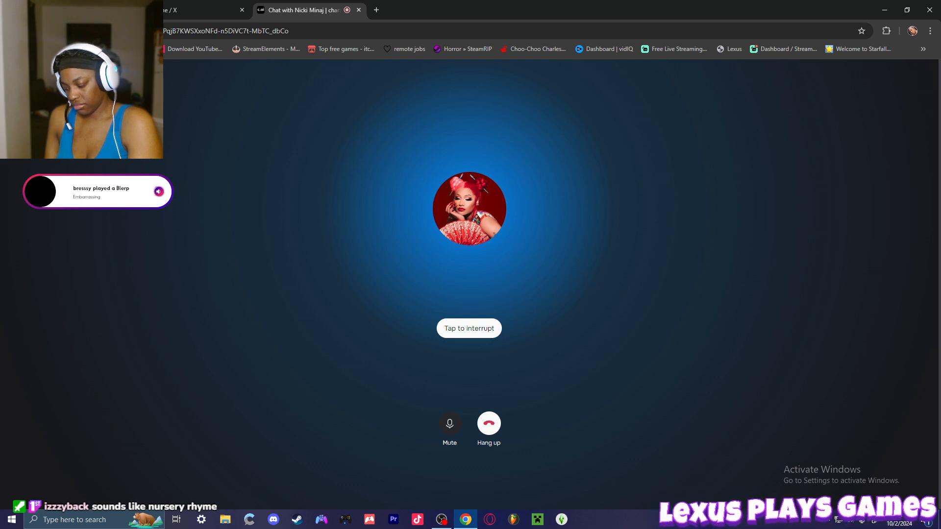
Start the SpongeBob voice call so SpongeBob begins talking.
click(468, 329)
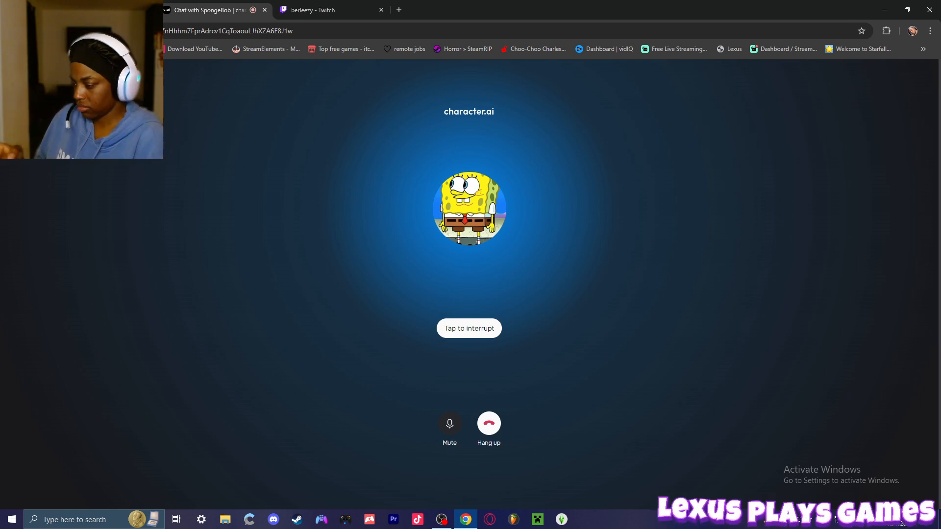
click(468, 328)
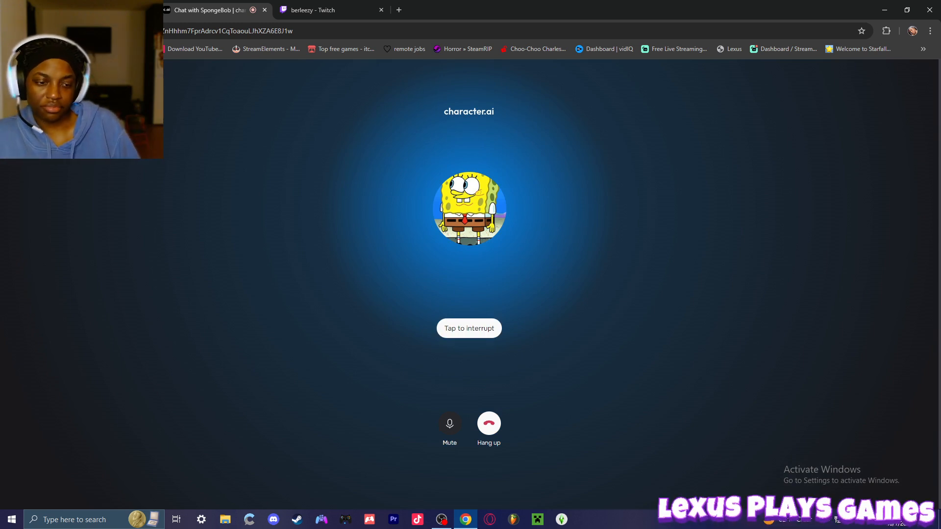
Interrupt SpongeBob's replies with 'Tap to interrupt' until the call listens.
click(468, 328)
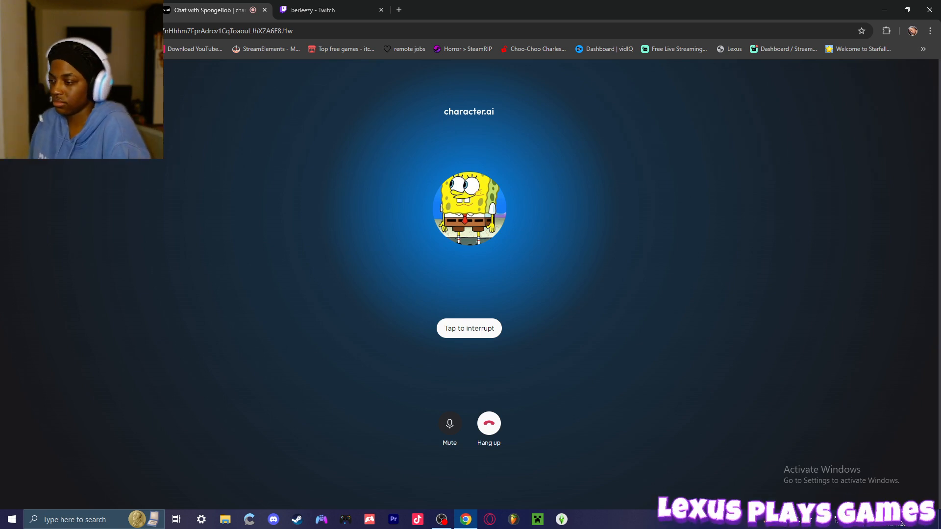
click(468, 328)
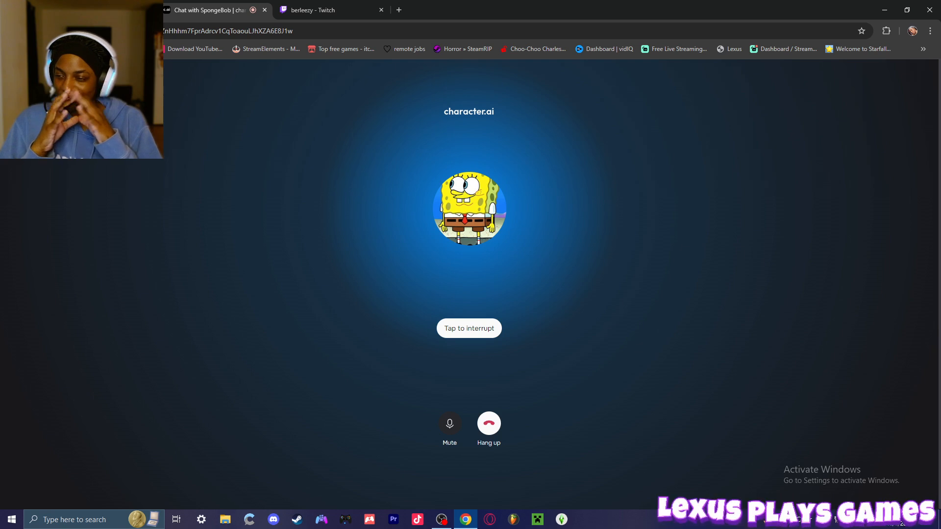
click(469, 328)
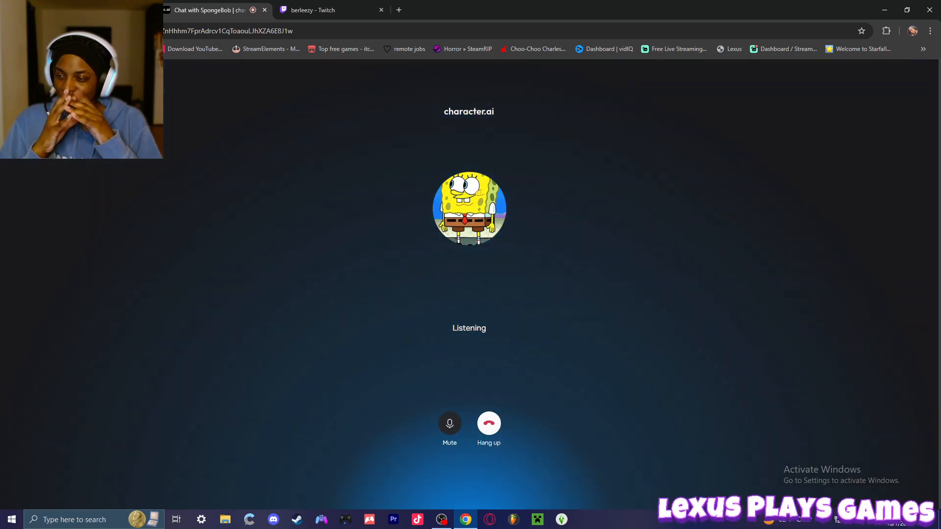